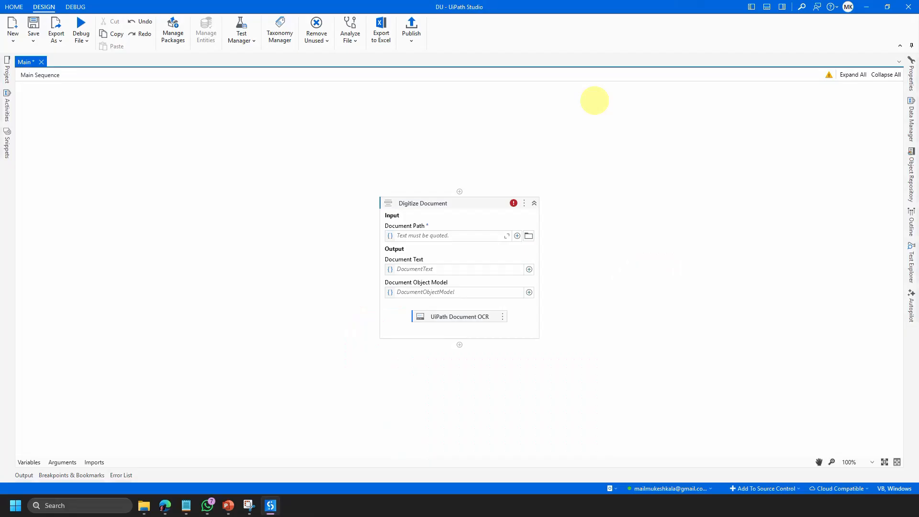
{"action": "mouse_move", "coordinate": [219, 5]}
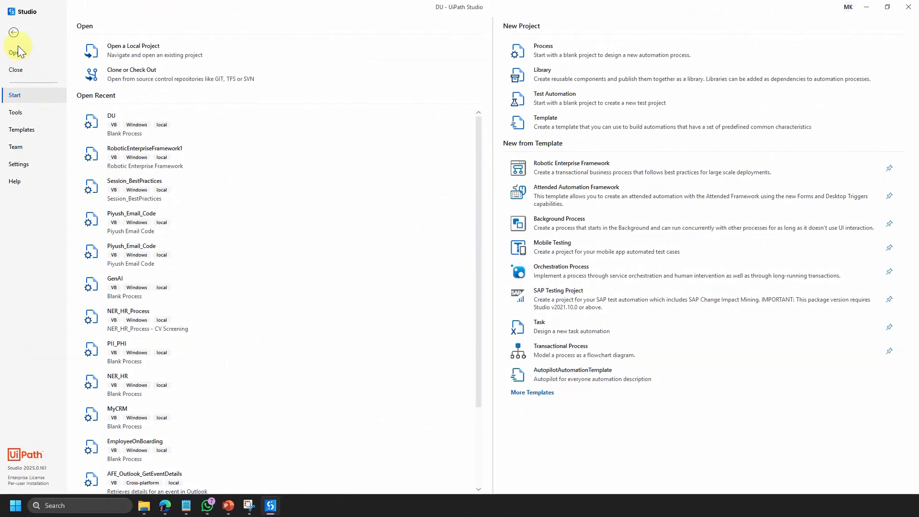
- Return to the workflow and select the UiPath Document OCR engine to show its ApiKey
{"action": "left_click", "coordinate": [111, 121]}
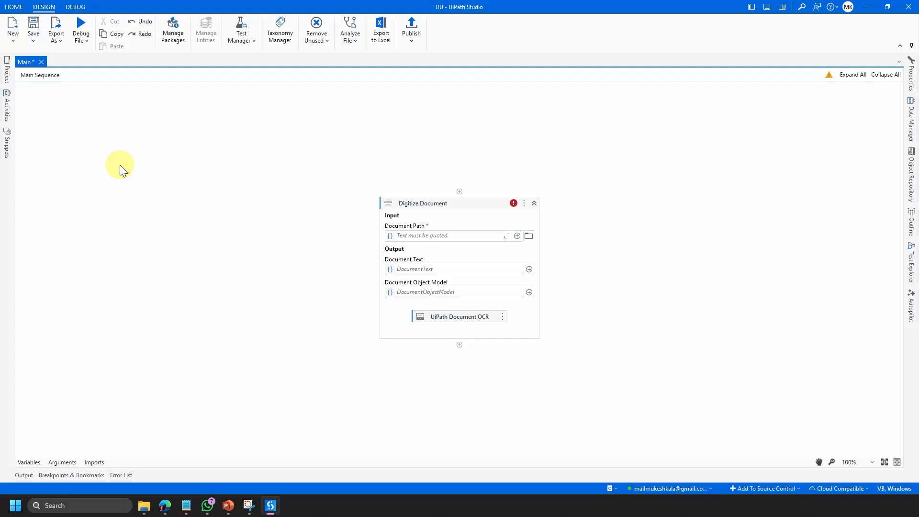
{"action": "left_click", "coordinate": [460, 202]}
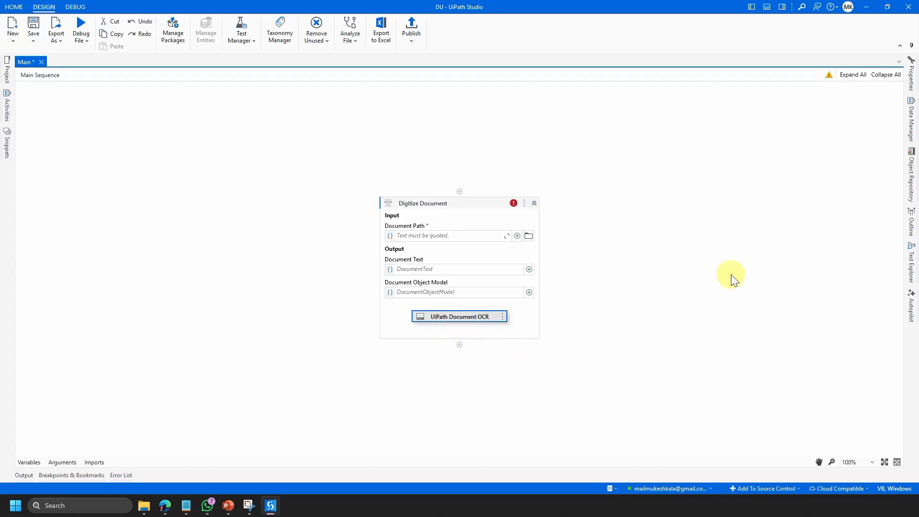
{"action": "mouse_move", "coordinate": [915, 79]}
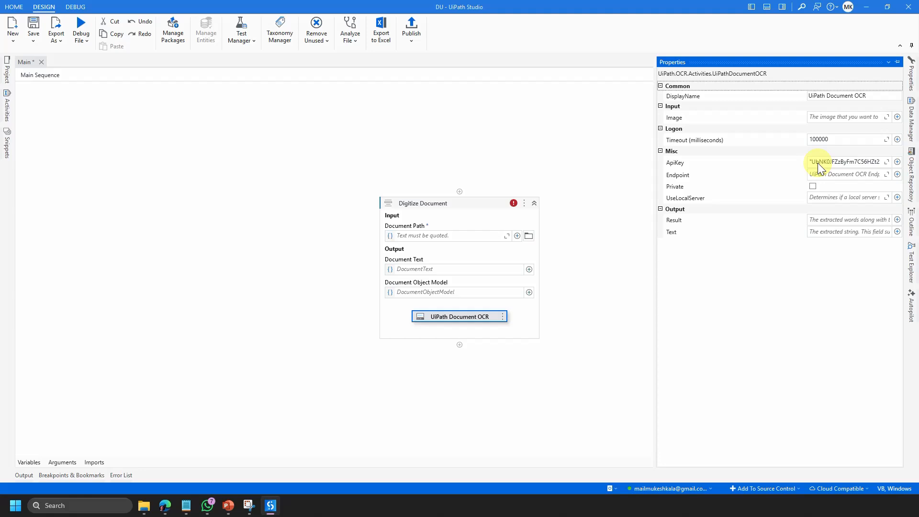
{"action": "mouse_move", "coordinate": [696, 488]}
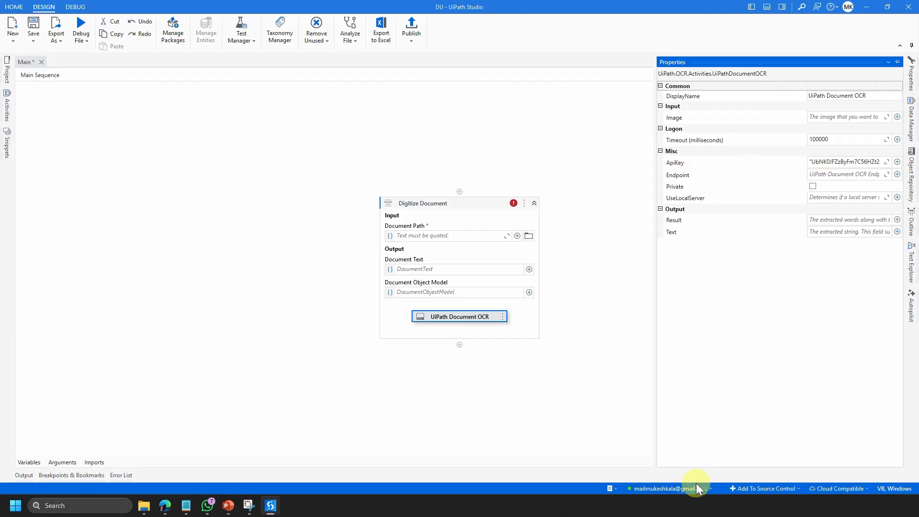
{"action": "mouse_move", "coordinate": [594, 319]}
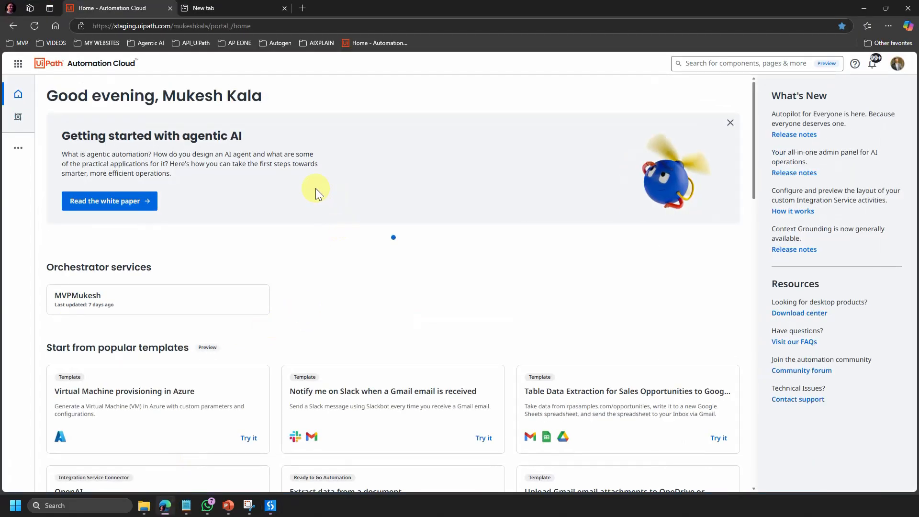
{"action": "mouse_move", "coordinate": [319, 187]}
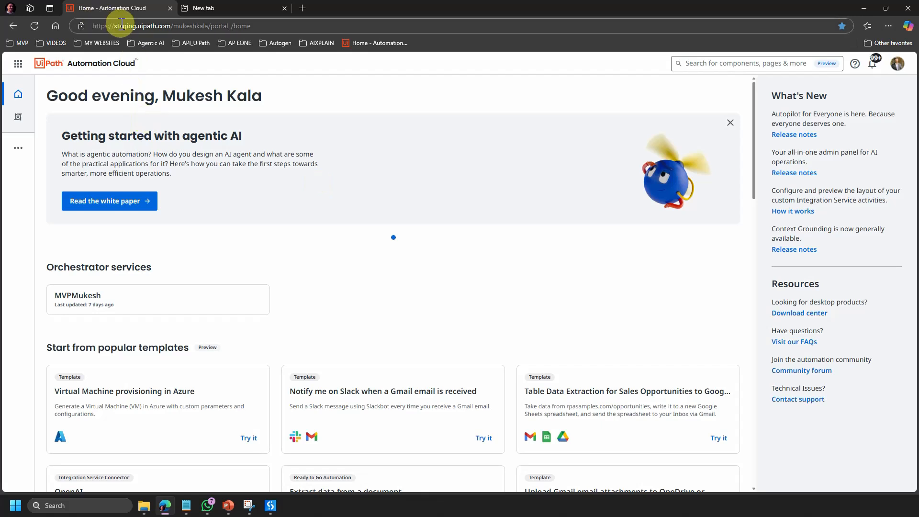
{"action": "mouse_move", "coordinate": [193, 209]}
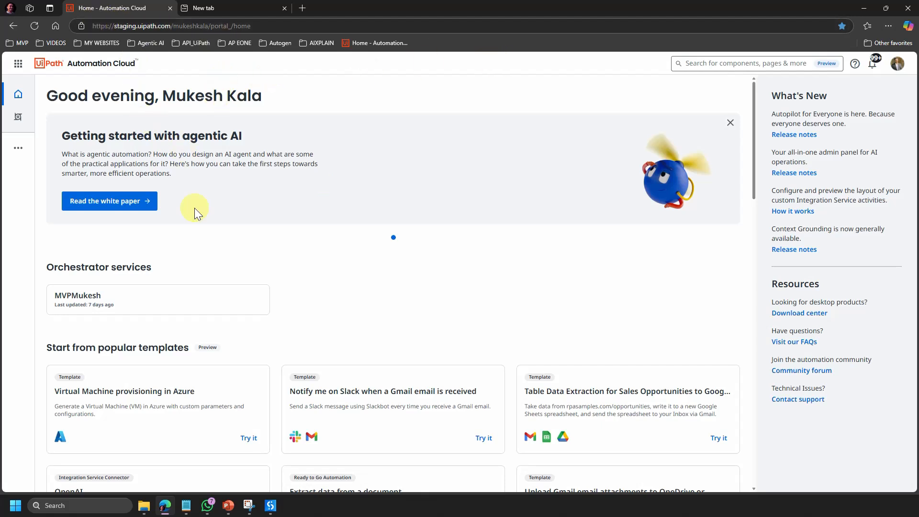
{"action": "mouse_move", "coordinate": [18, 148]}
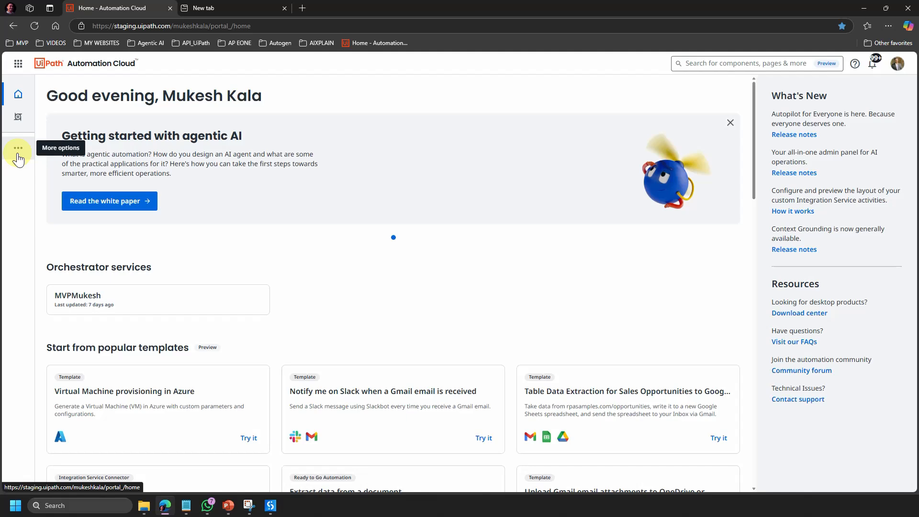
- Go to the organization's Admin area from the Automation Cloud services list
{"action": "left_click", "coordinate": [18, 153]}
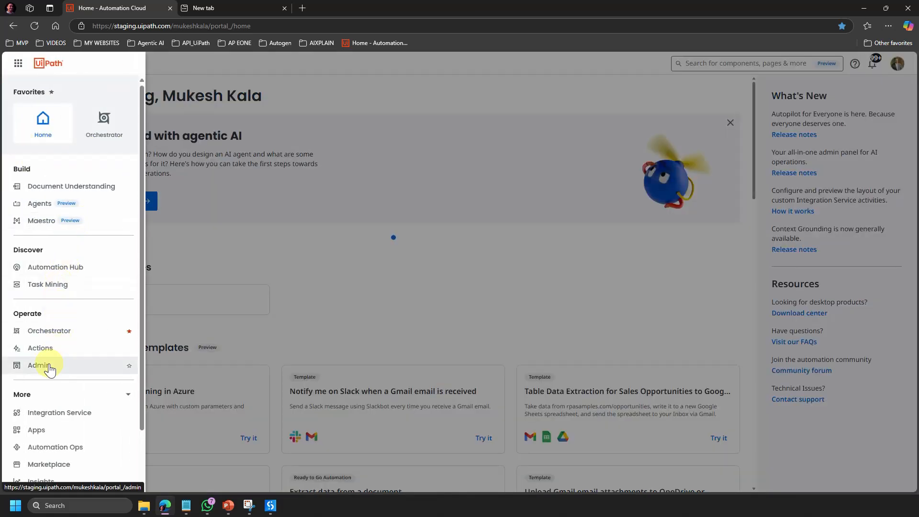
{"action": "left_click", "coordinate": [39, 364]}
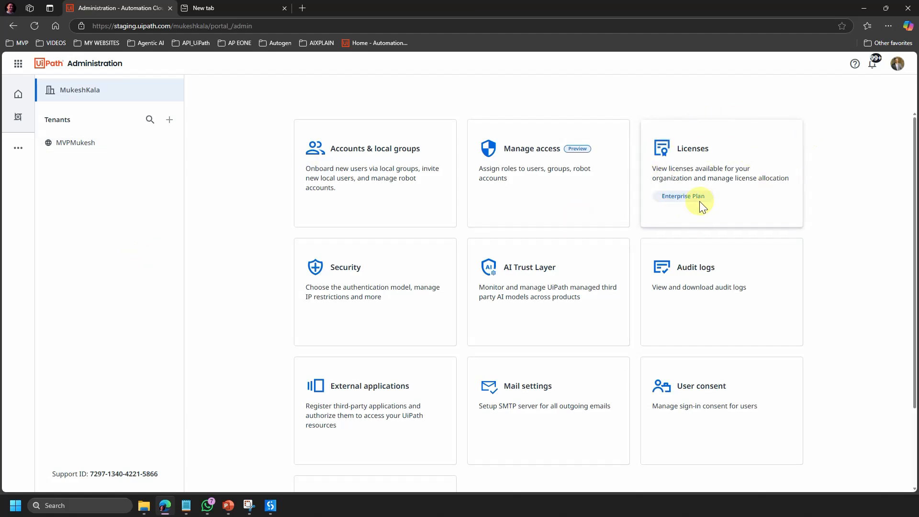
{"action": "mouse_move", "coordinate": [726, 175]}
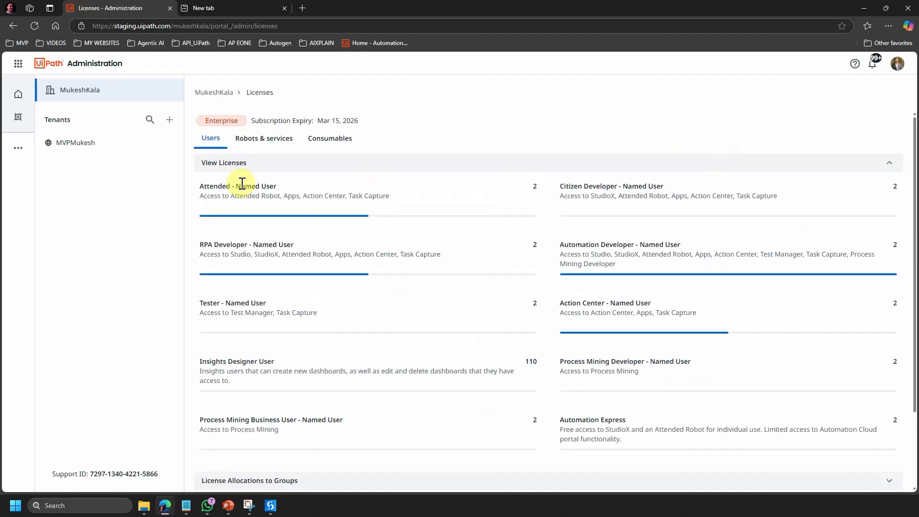
{"action": "mouse_move", "coordinate": [221, 173]}
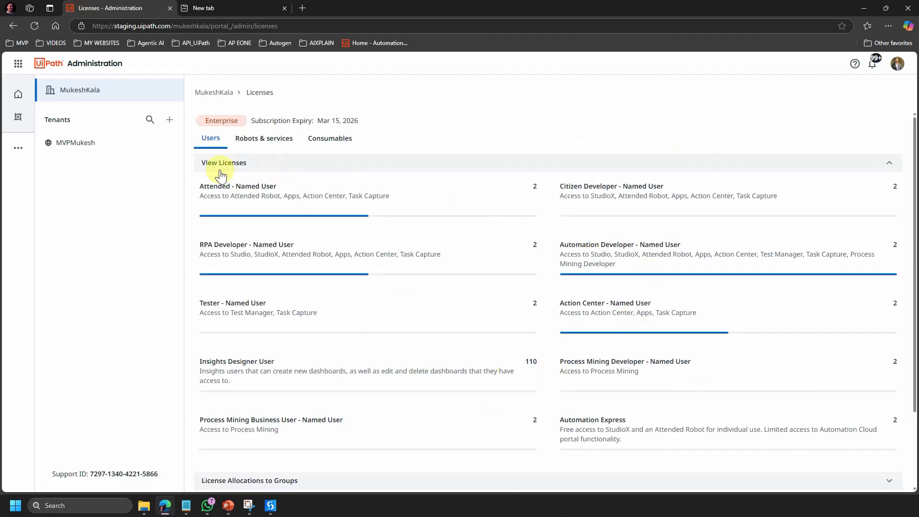
- Show the Robots & services licences, including the Computer Vision API key
{"action": "left_click", "coordinate": [264, 138]}
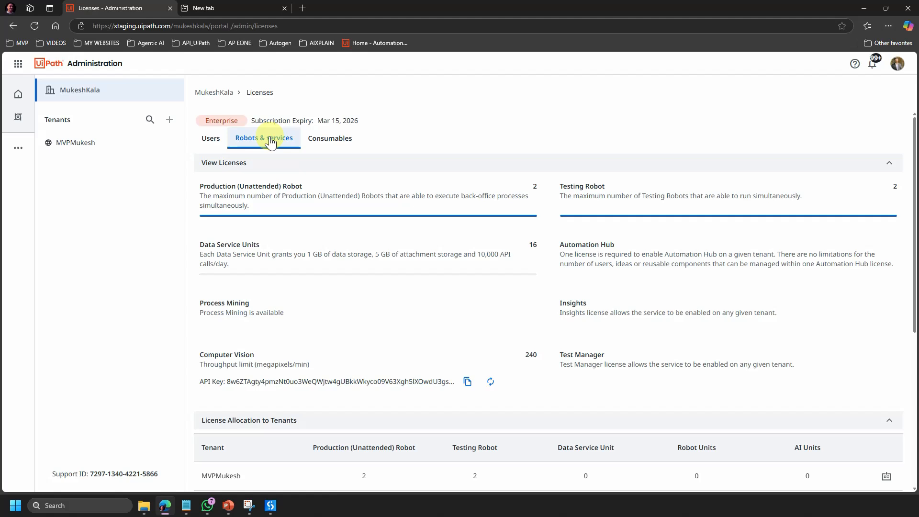
{"action": "mouse_move", "coordinate": [753, 334]}
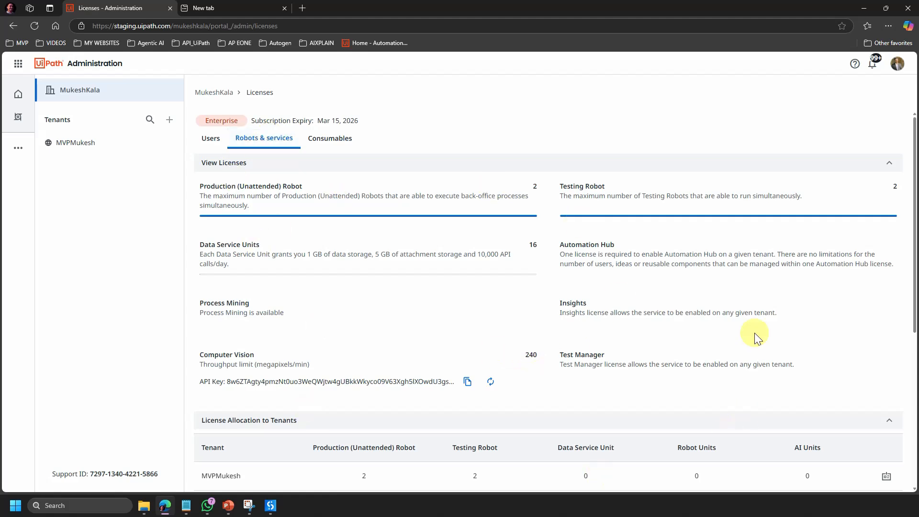
{"action": "mouse_move", "coordinate": [451, 435]}
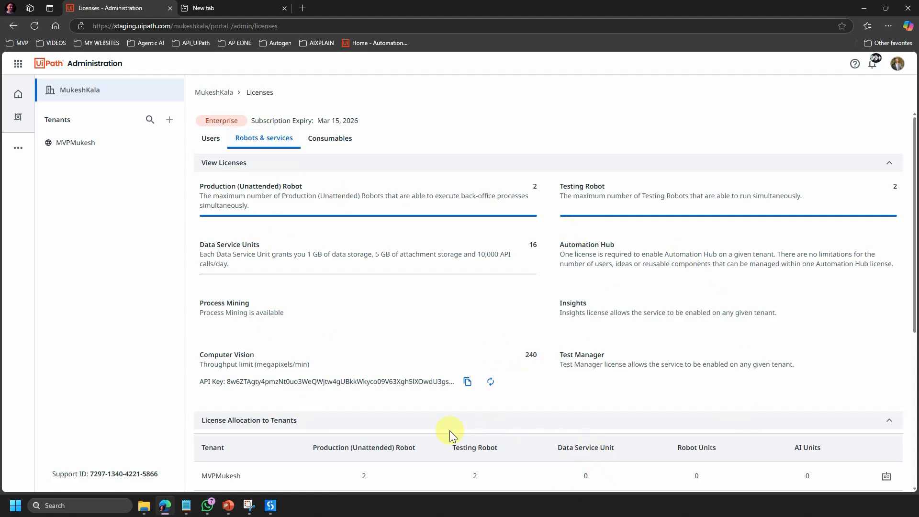
{"action": "mouse_move", "coordinate": [225, 174]}
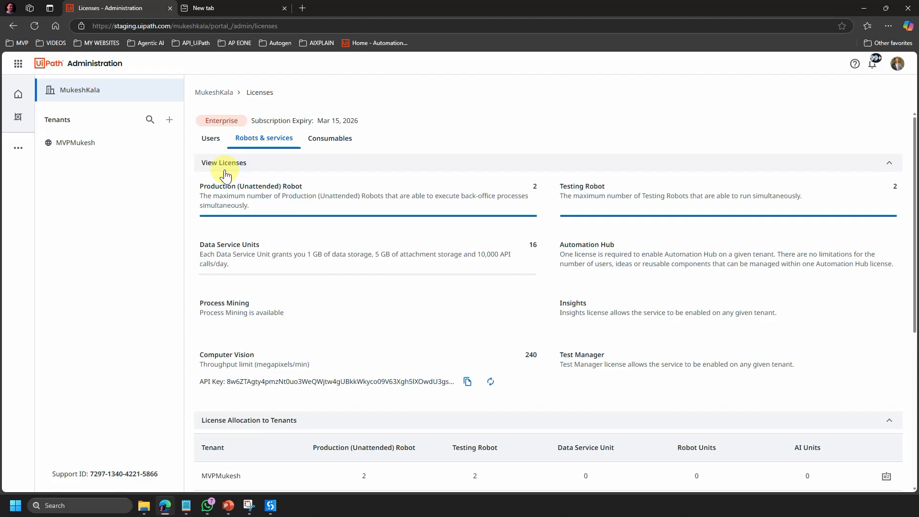
{"action": "mouse_move", "coordinate": [329, 161]}
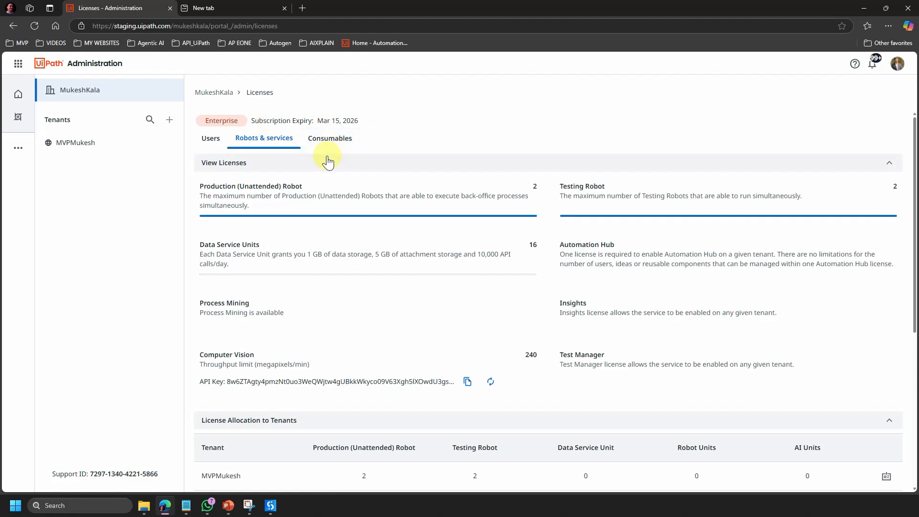
{"action": "mouse_move", "coordinate": [336, 143]}
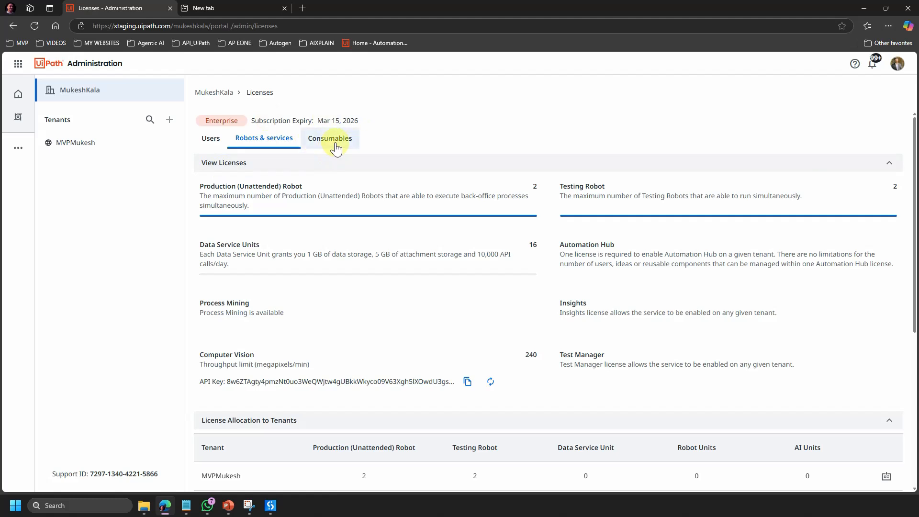
- Show Consumables licences and select the AI Units API key text
{"action": "left_click", "coordinate": [330, 139]}
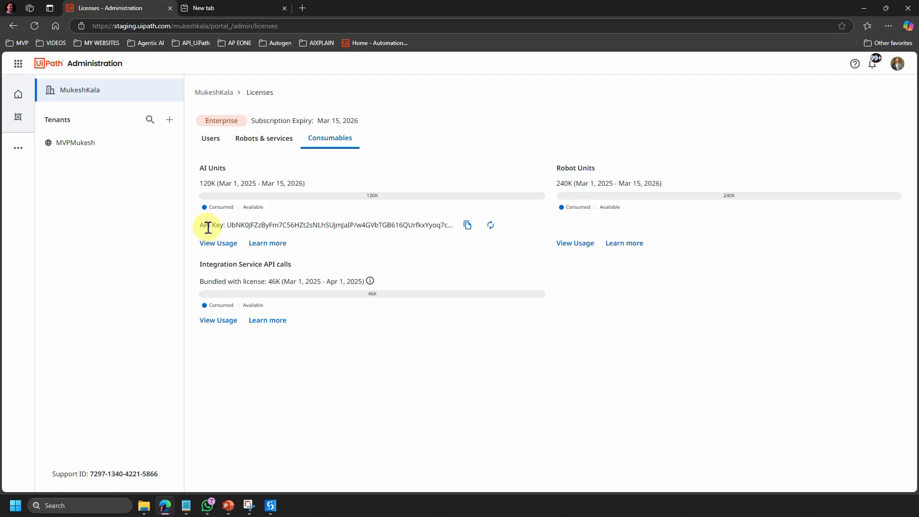
{"action": "mouse_move", "coordinate": [220, 226]}
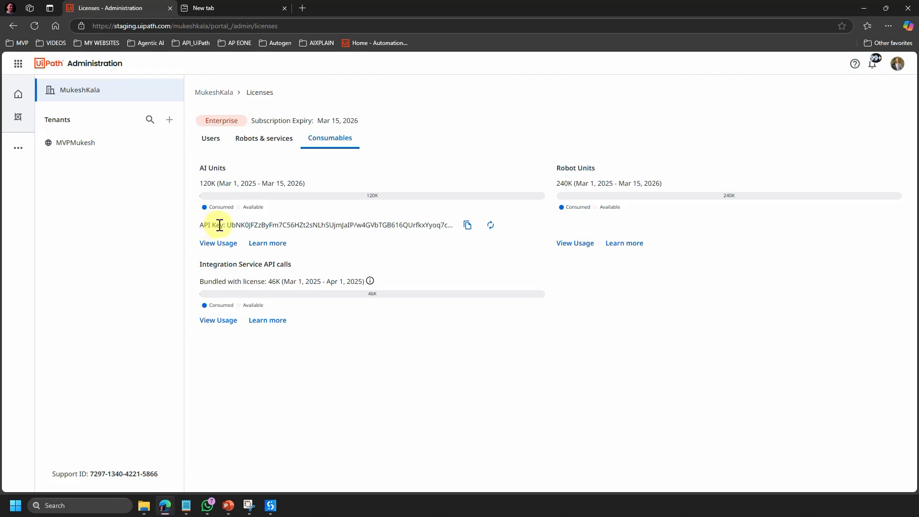
{"action": "left_click_drag", "start_coordinate": [227, 225], "coordinate": [310, 224]}
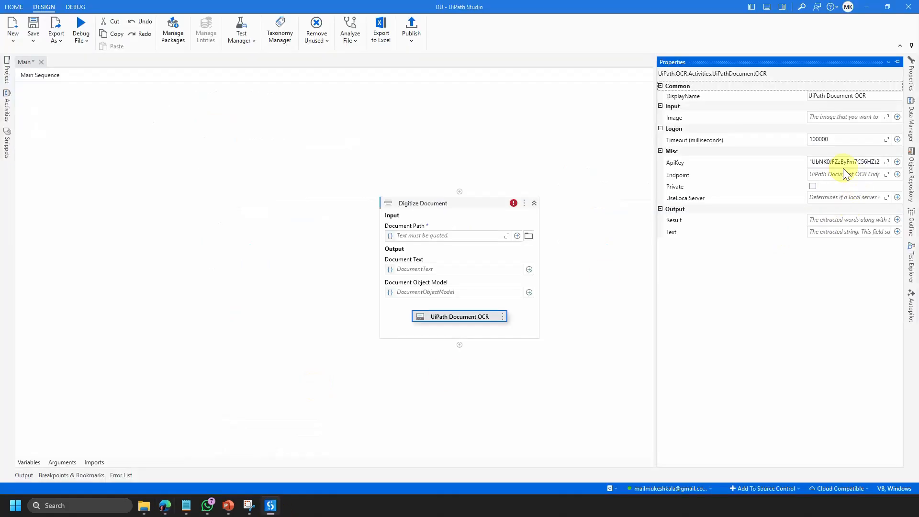
{"action": "mouse_move", "coordinate": [791, 174]}
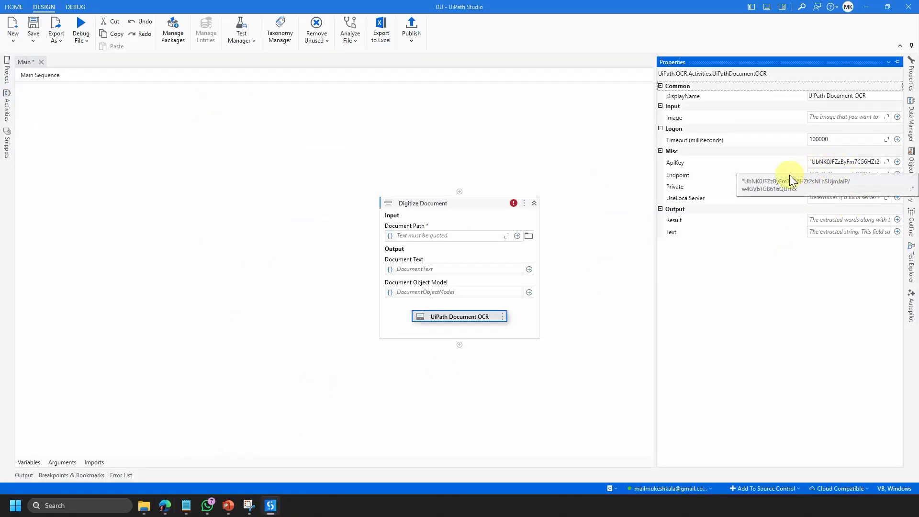
{"action": "mouse_move", "coordinate": [862, 15]}
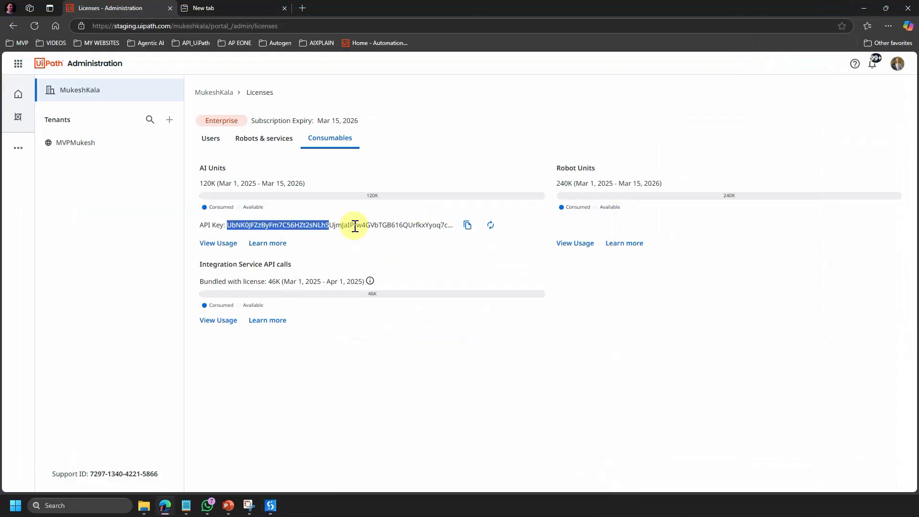
{"action": "mouse_move", "coordinate": [203, 215]}
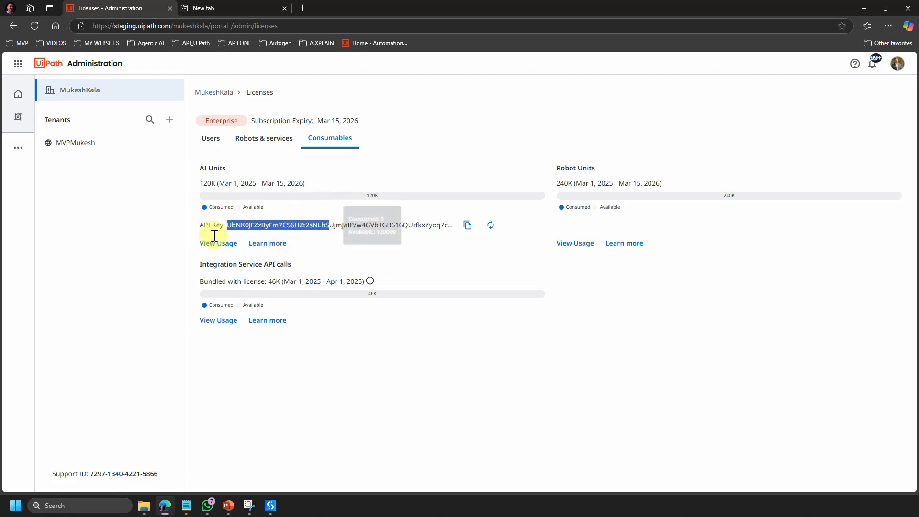
{"action": "mouse_move", "coordinate": [300, 375]}
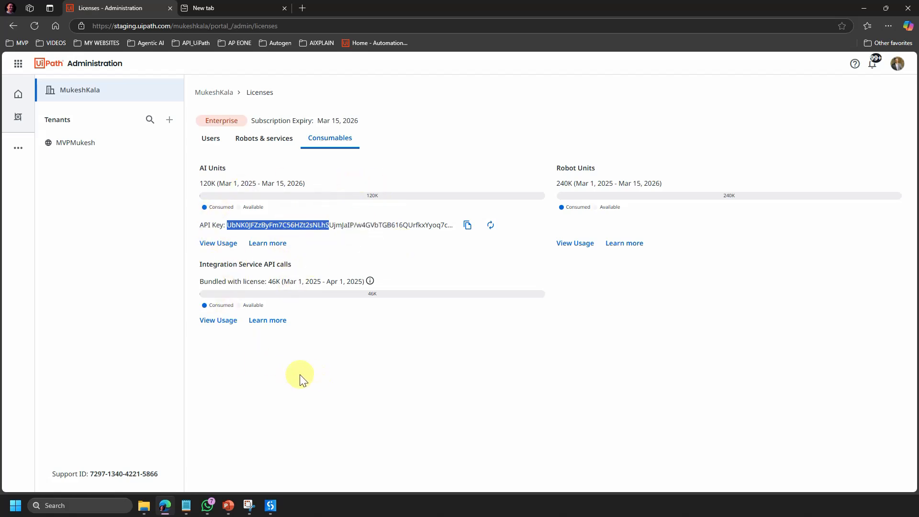
{"action": "mouse_move", "coordinate": [358, 247]}
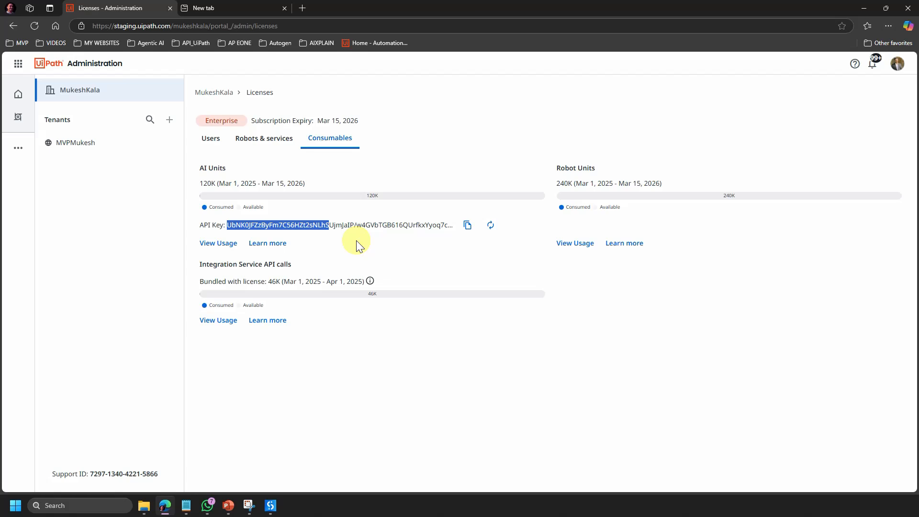